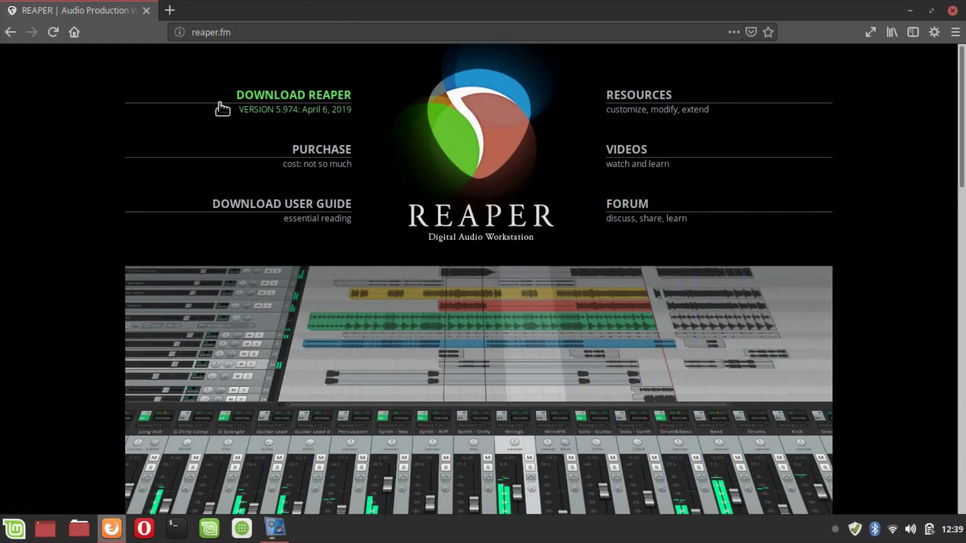
pyautogui.moveTo(258, 117)
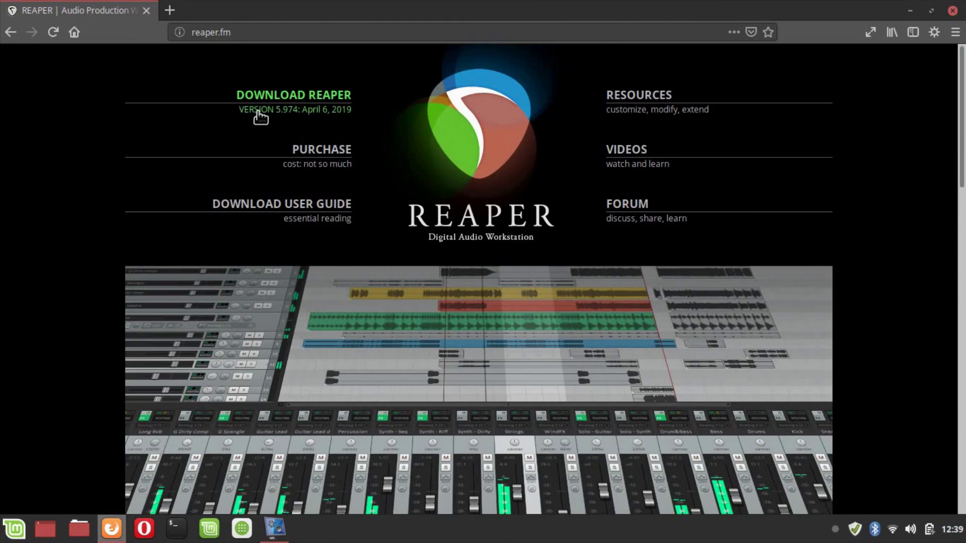
# Reach the REAPER download page and expand the Linux experimental builds list.
pyautogui.click(294, 95)
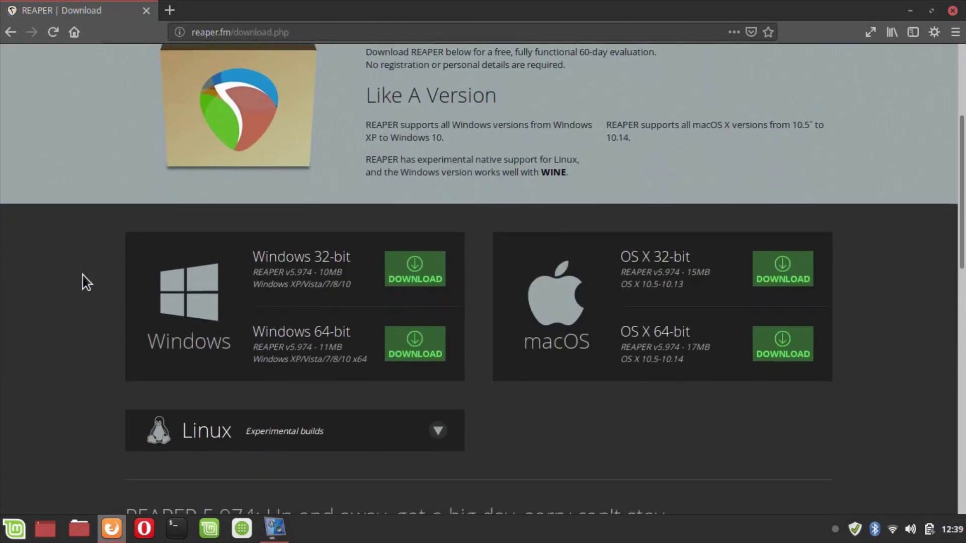
pyautogui.click(438, 431)
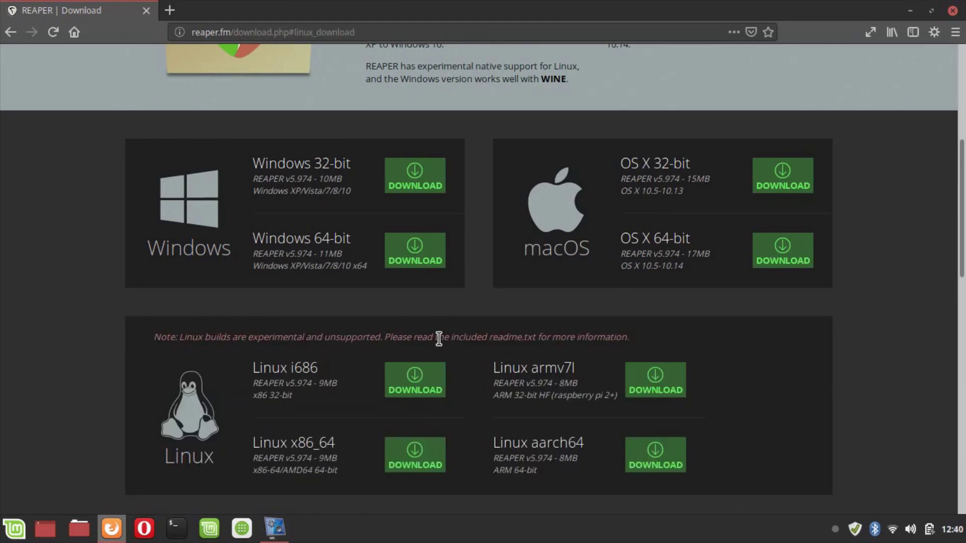
pyautogui.scroll(3)
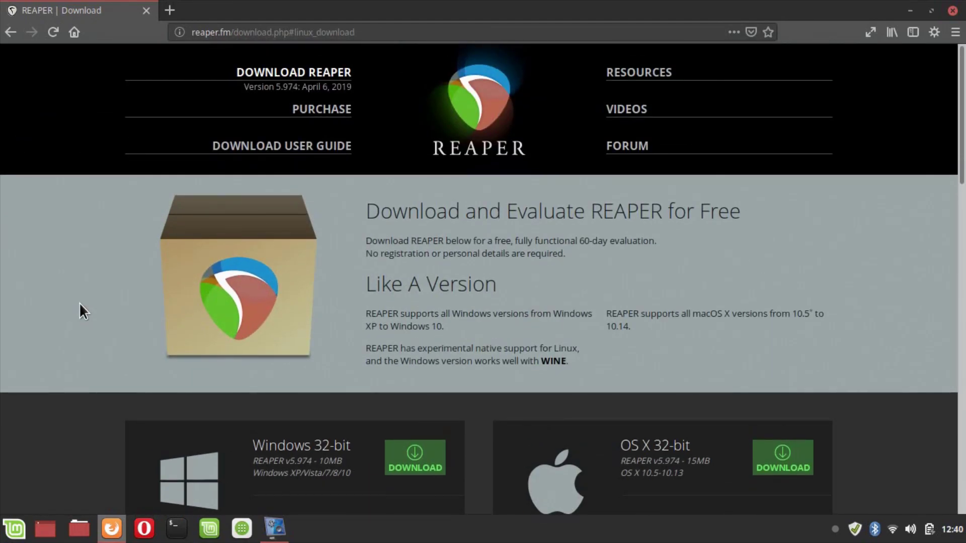
# Pick the Linux x86_64 build (v5.974, 9MB) for download.
pyautogui.scroll(-3)
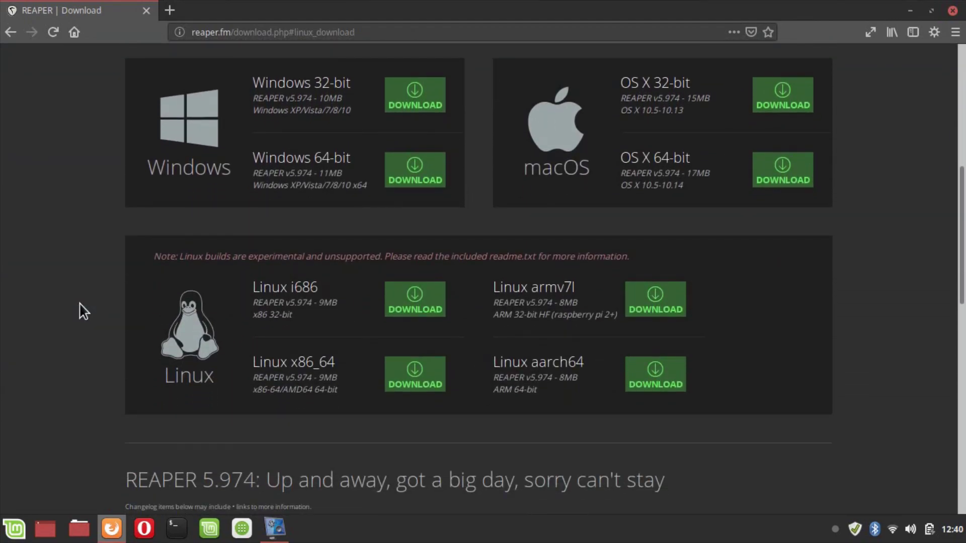
pyautogui.moveTo(92, 305)
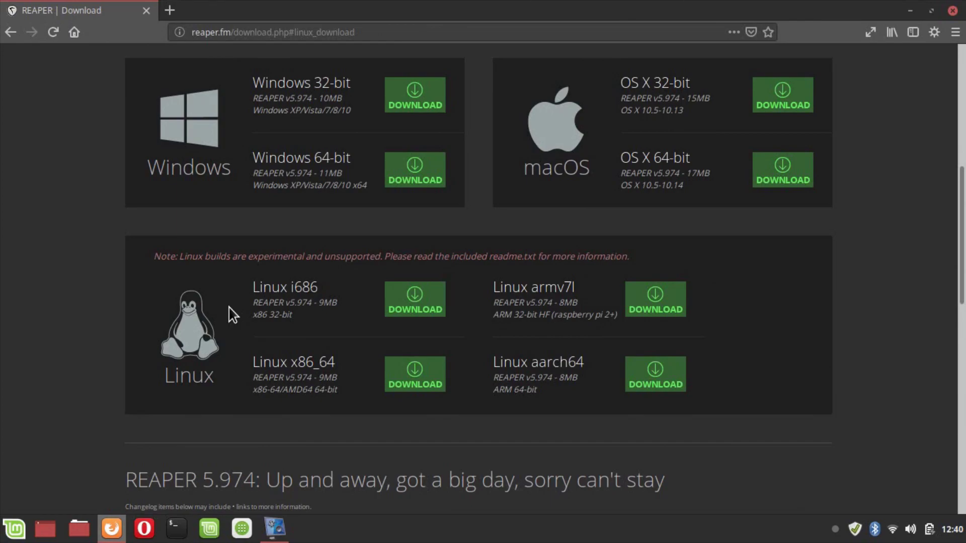
pyautogui.moveTo(257, 281)
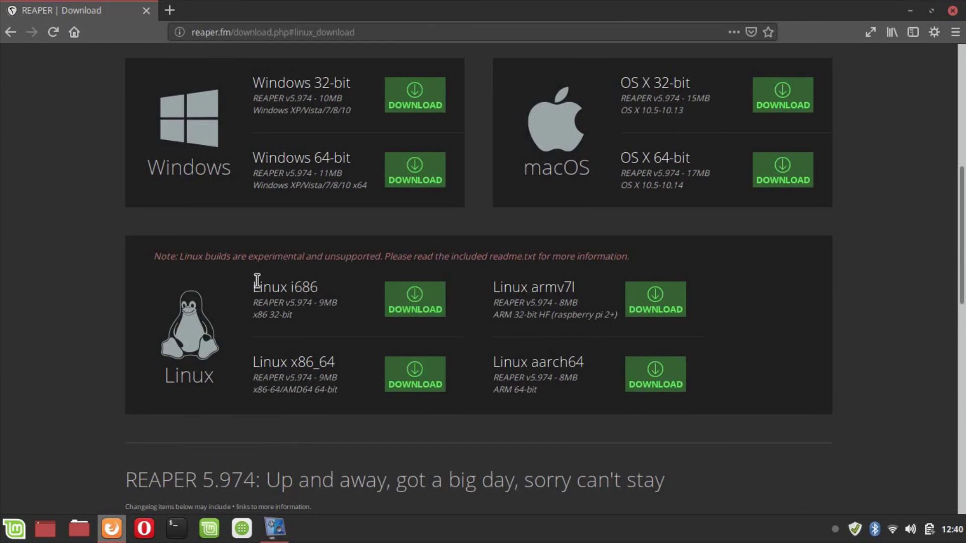
pyautogui.doubleClick(285, 287)
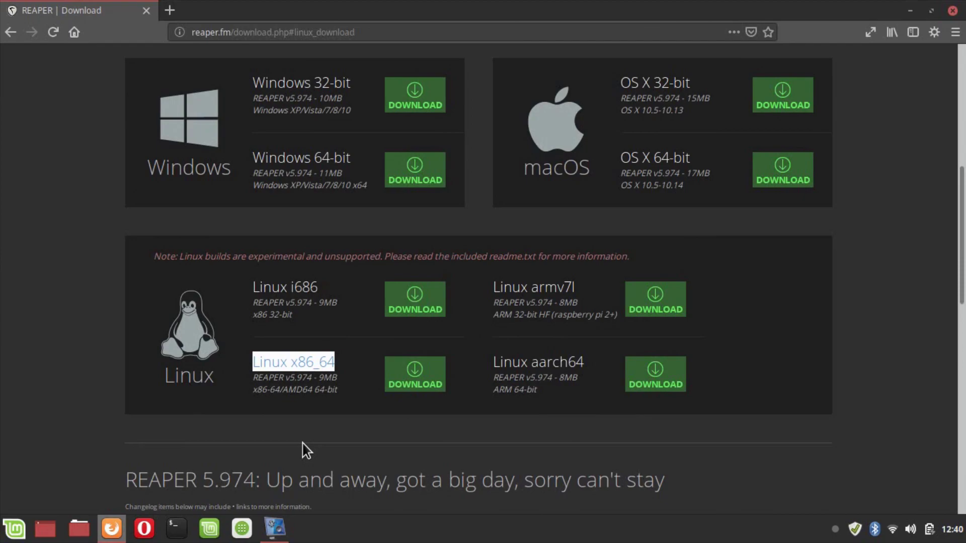
pyautogui.moveTo(504, 257)
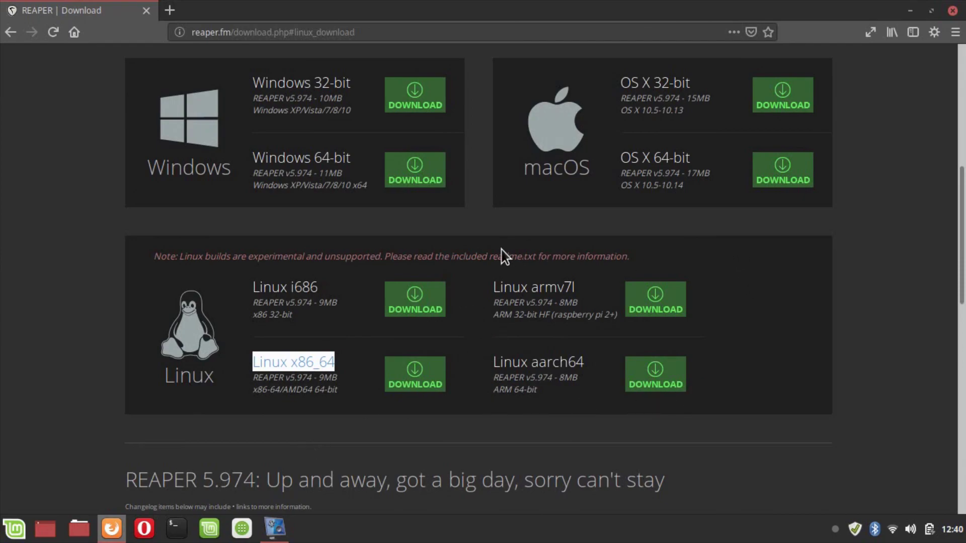
pyautogui.moveTo(481, 437)
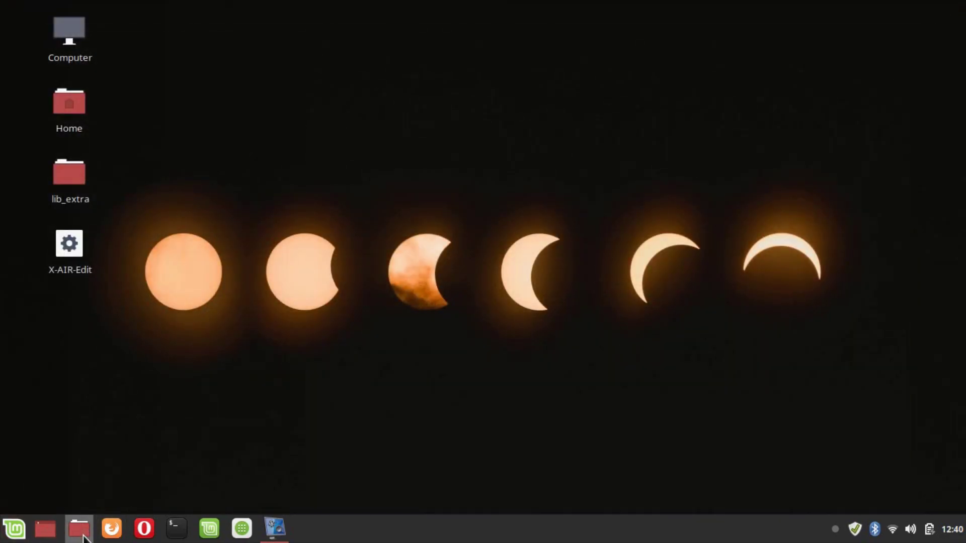
# Extract the downloaded REAPER tar.xz archive in Downloads into reaper_linux_x86_64.
pyautogui.click(78, 528)
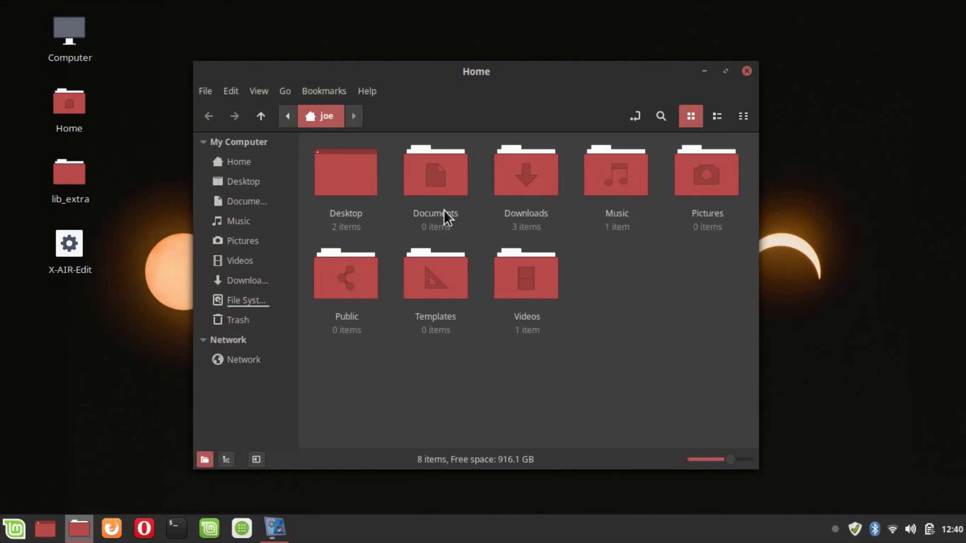
pyautogui.click(240, 280)
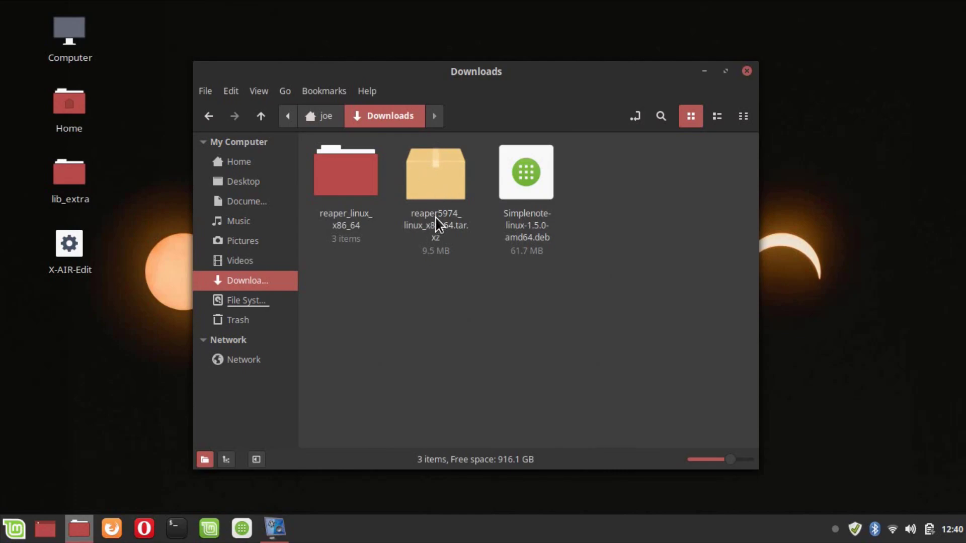
pyautogui.moveTo(450, 242)
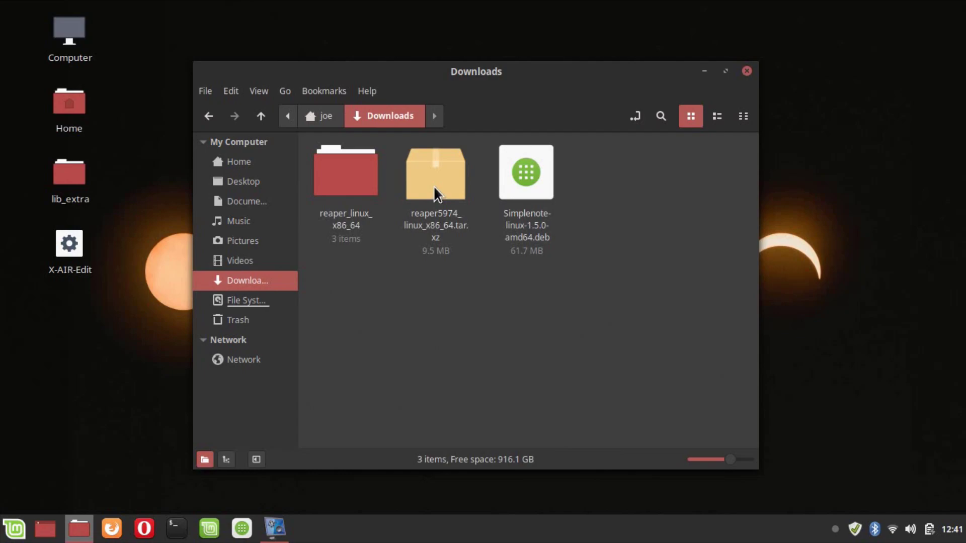
pyautogui.doubleClick(435, 172)
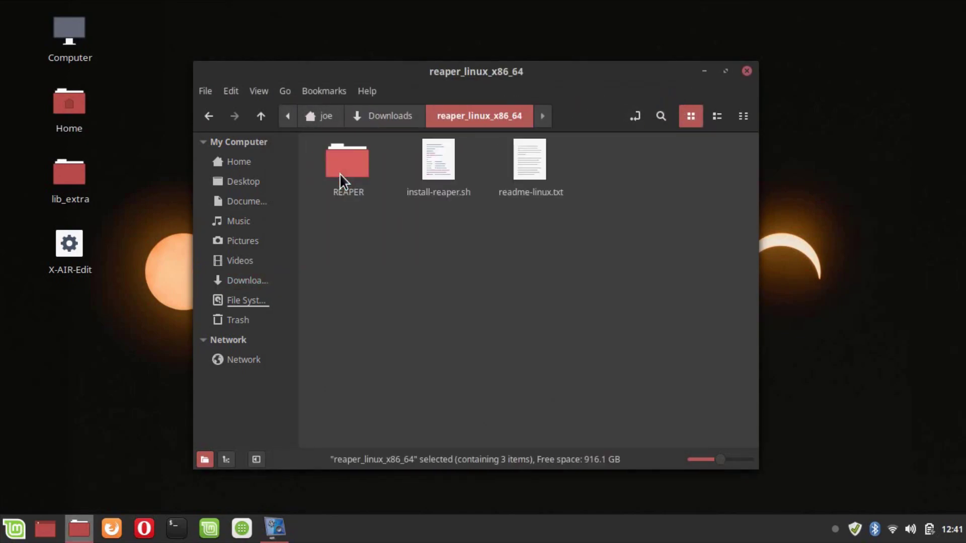
pyautogui.moveTo(594, 79)
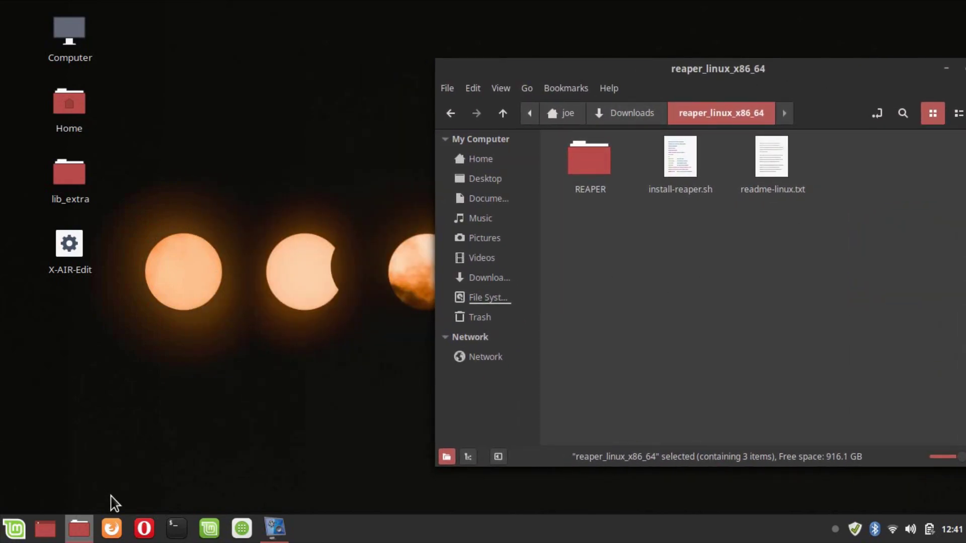
# Launch a terminal from the Mint menu by searching 'term'.
pyautogui.click(13, 528)
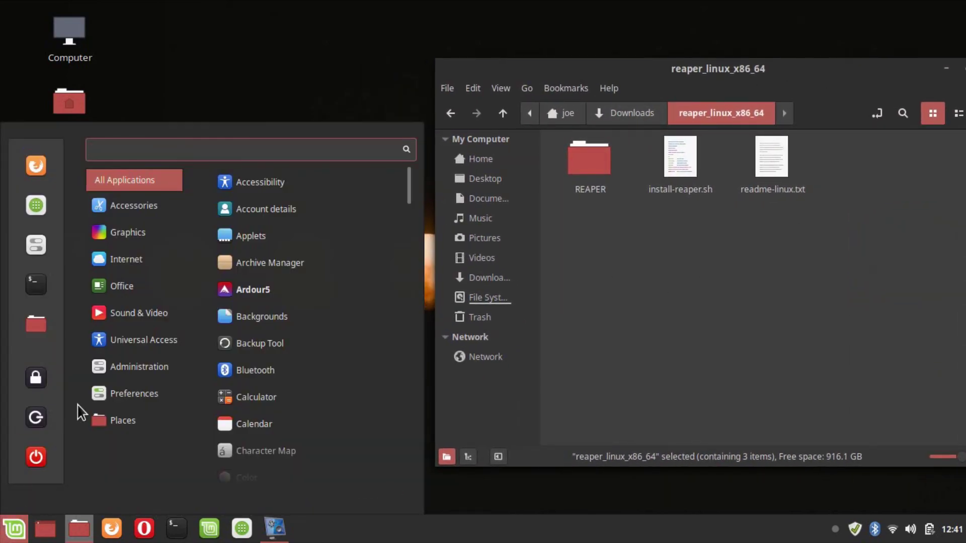
pyautogui.write('term')
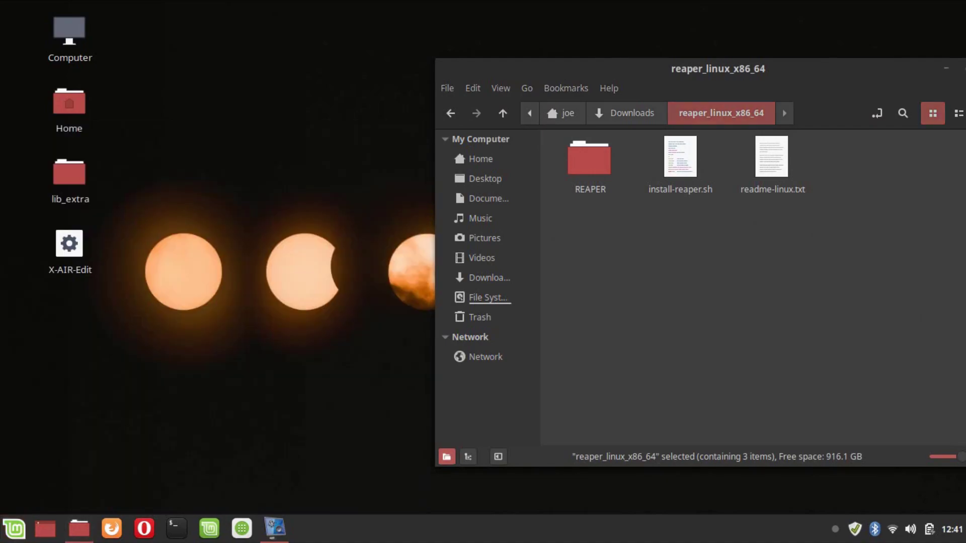
pyautogui.click(175, 528)
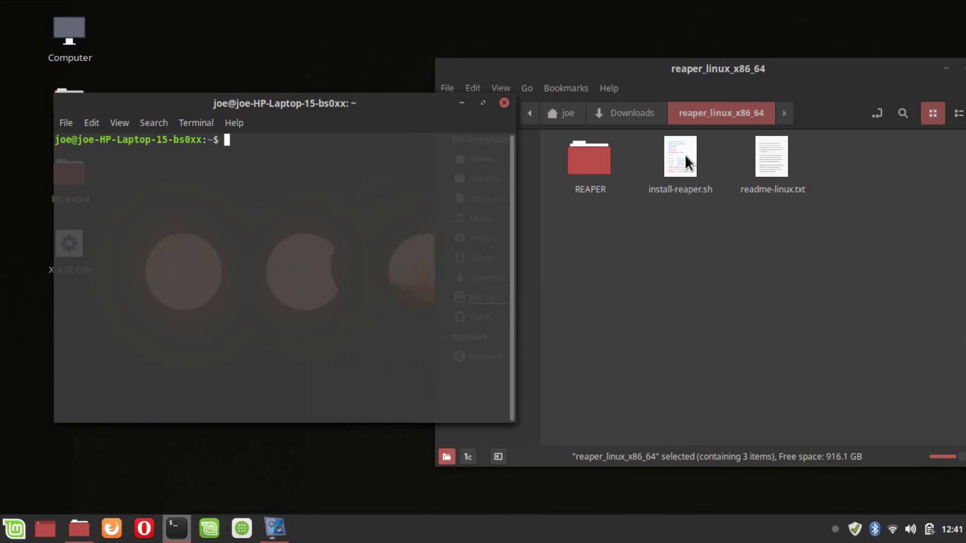
# Run install-reaper.sh in the terminal and choose Install REAPER (i).
pyautogui.moveTo(680, 156); pyautogui.dragTo(357, 229)
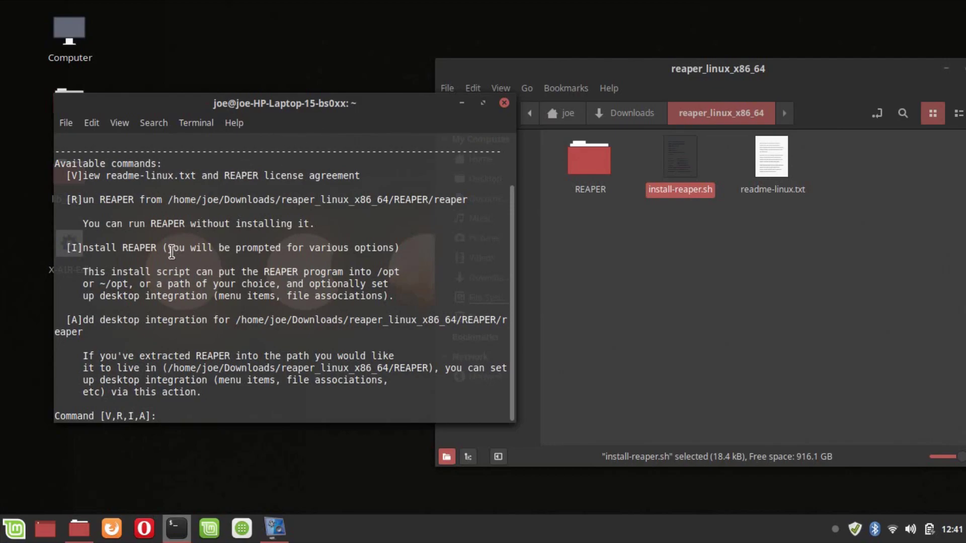
pyautogui.moveTo(273, 235)
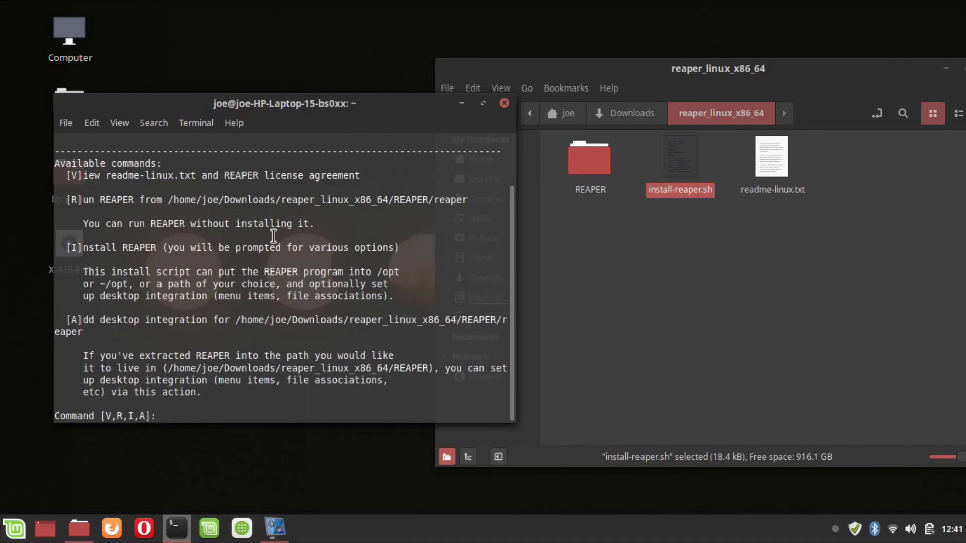
pyautogui.write('i')
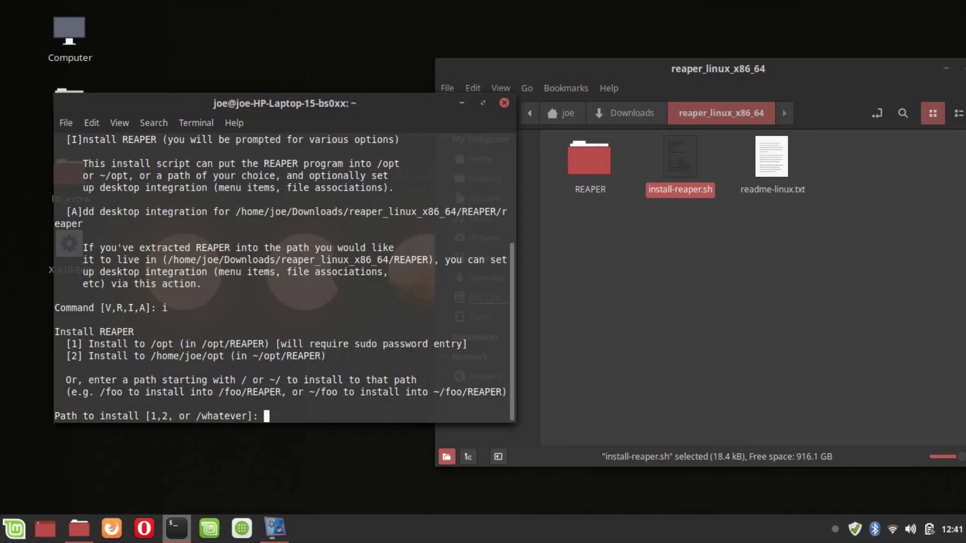
# Install to /opt (option 1) with desktop integration and the /usr/local/bin/reaper symlink.
pyautogui.write('1')
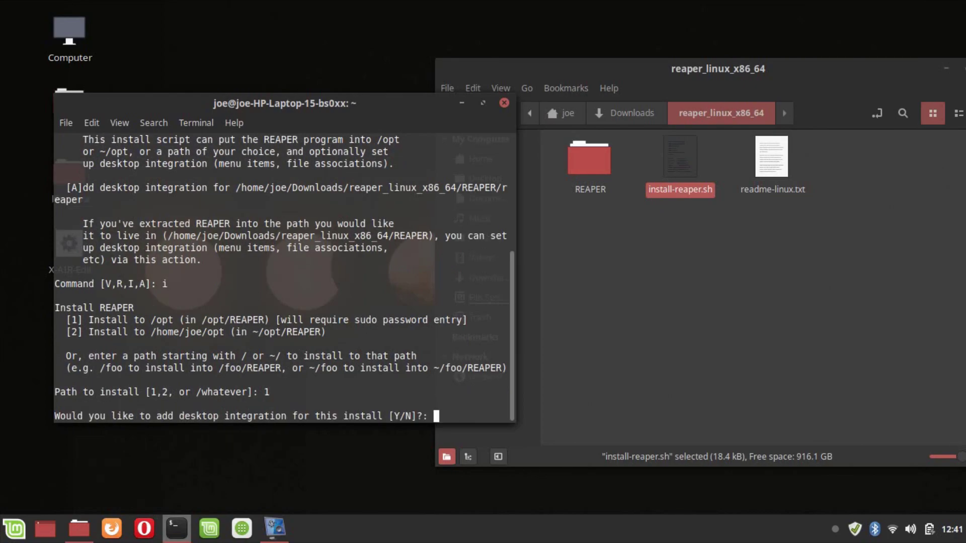
pyautogui.write('y')
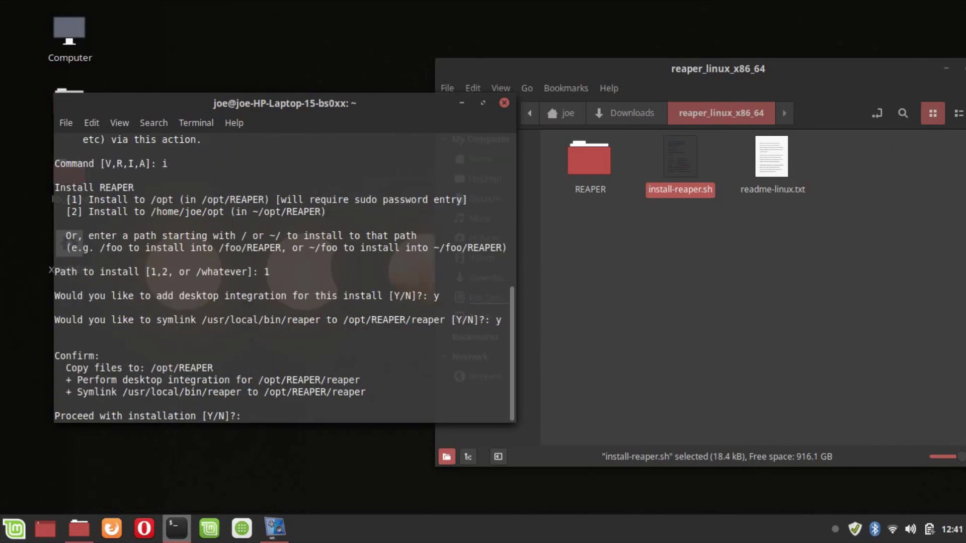
pyautogui.write('y')
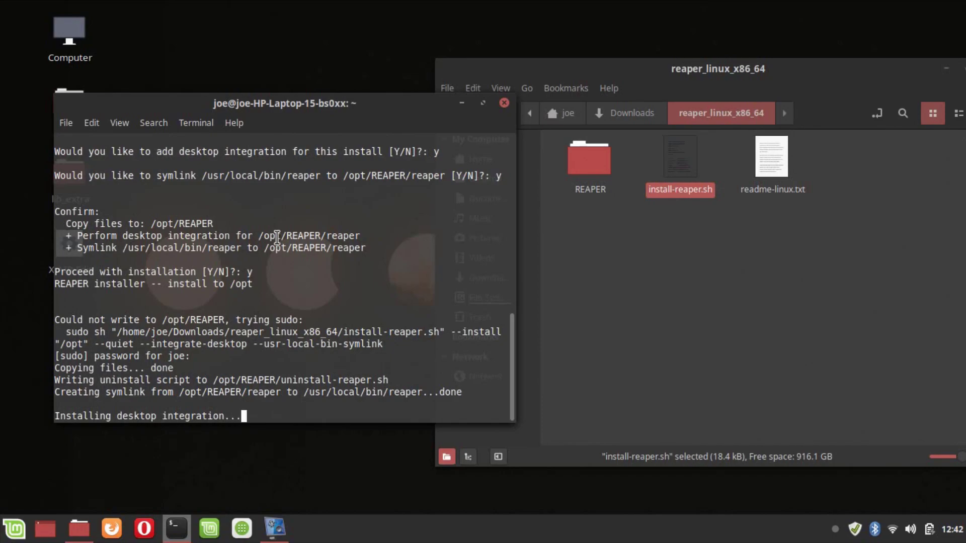
pyautogui.moveTo(283, 104); pyautogui.dragTo(290, 59)
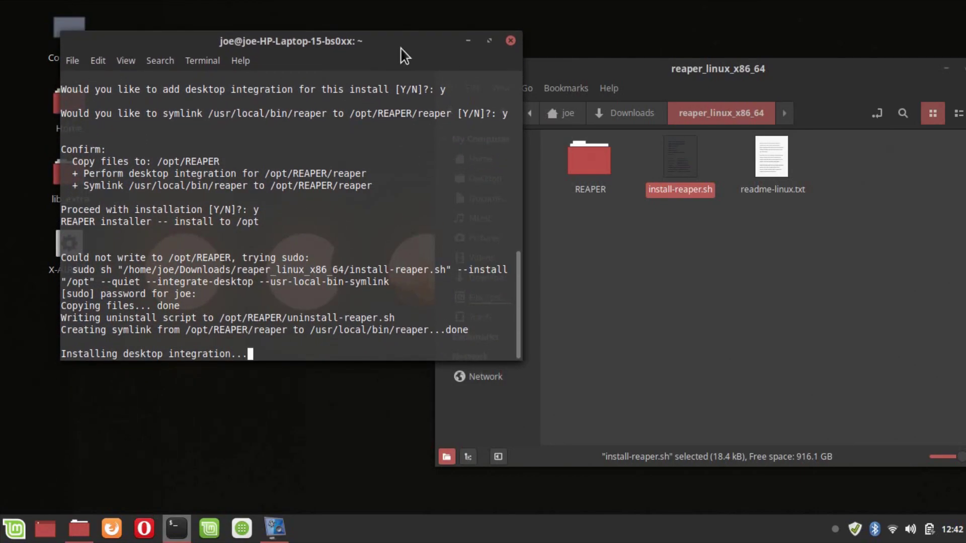
pyautogui.moveTo(345, 165)
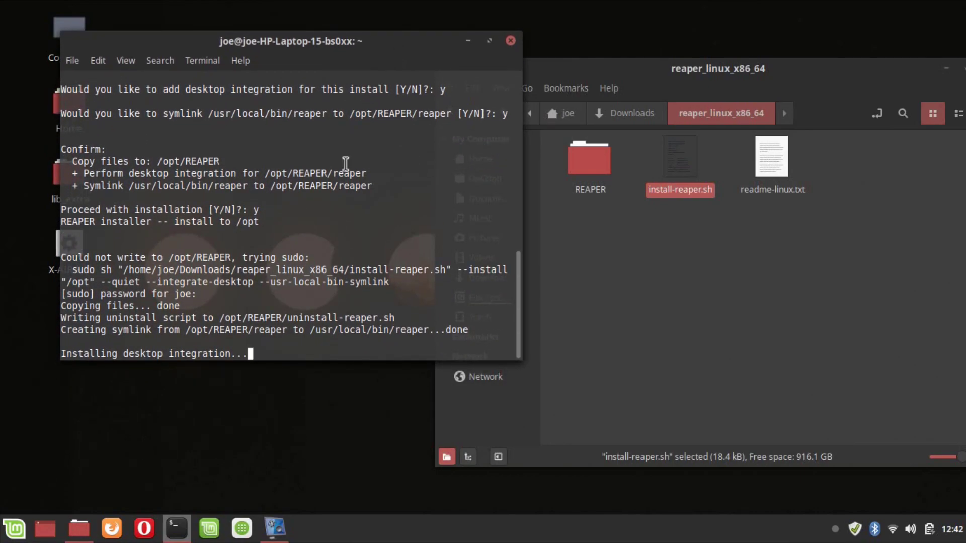